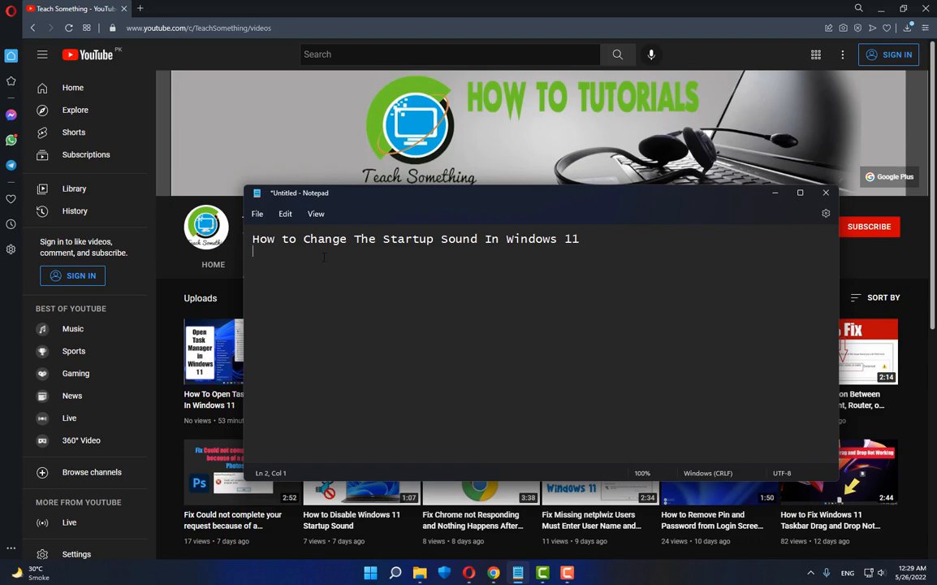
# Select the whole title line of the Notepad note before closing it
pyautogui.tripleClick(415, 238)
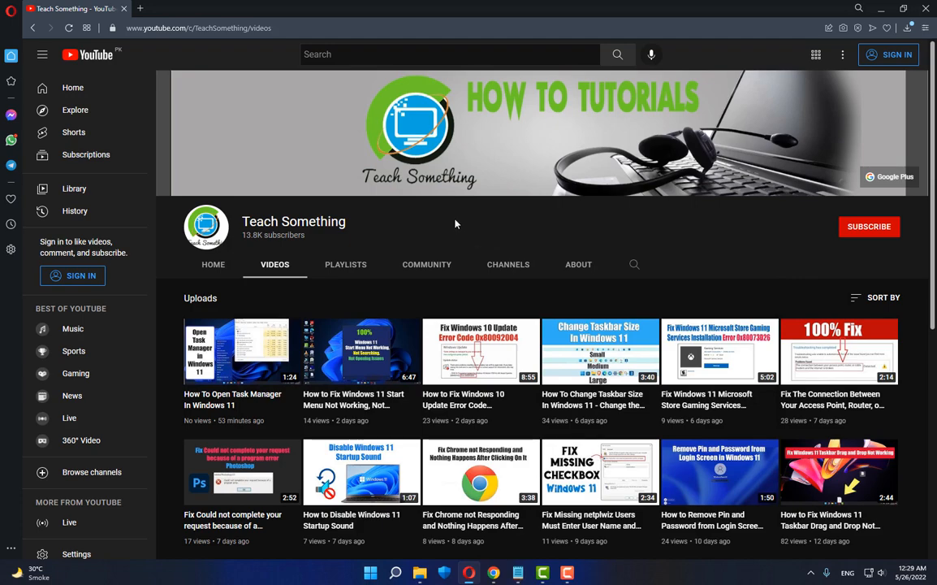
pyautogui.moveTo(860, 226)
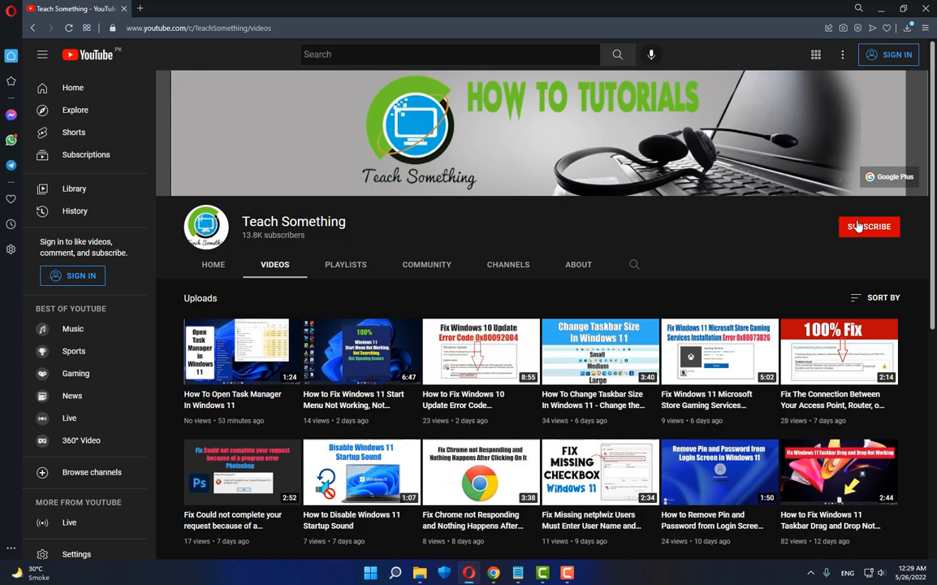
pyautogui.moveTo(413, 219)
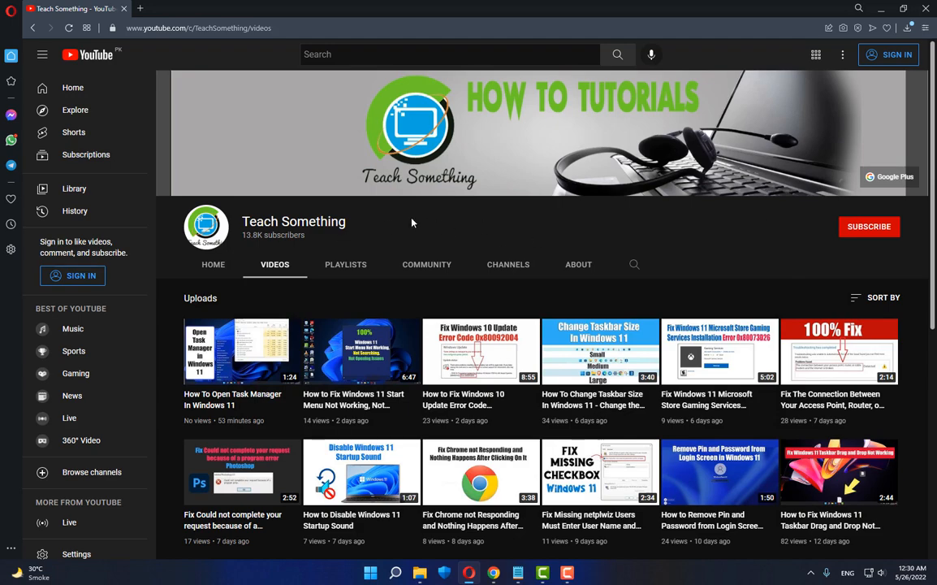
# Search Windows for 'Power' and go to the Edit power plan page
pyautogui.click(400, 570)
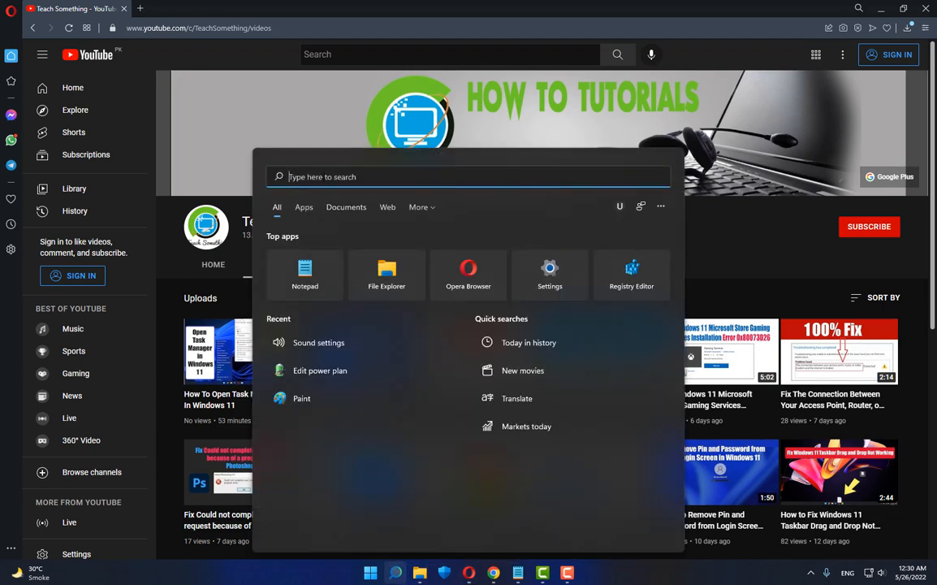
pyautogui.write('Power')
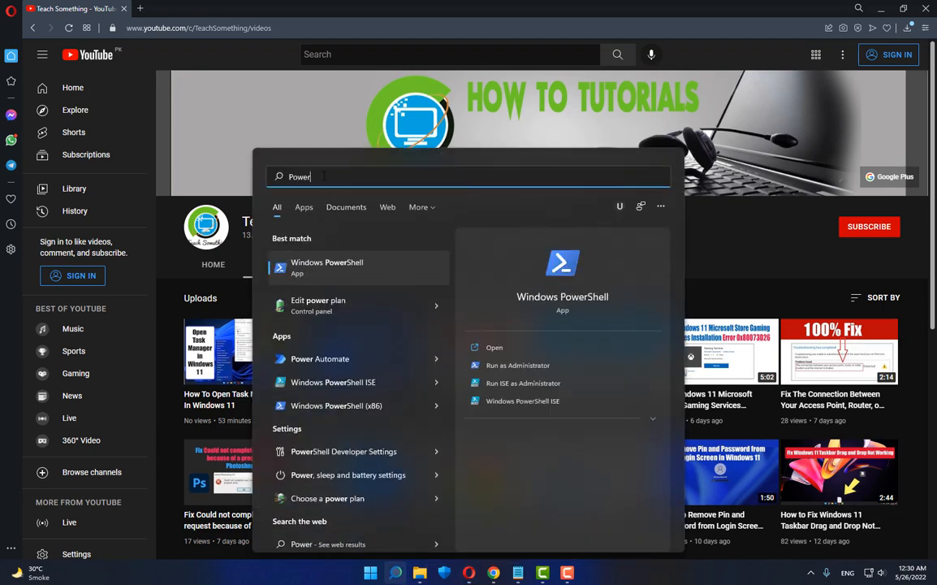
pyautogui.moveTo(318, 305)
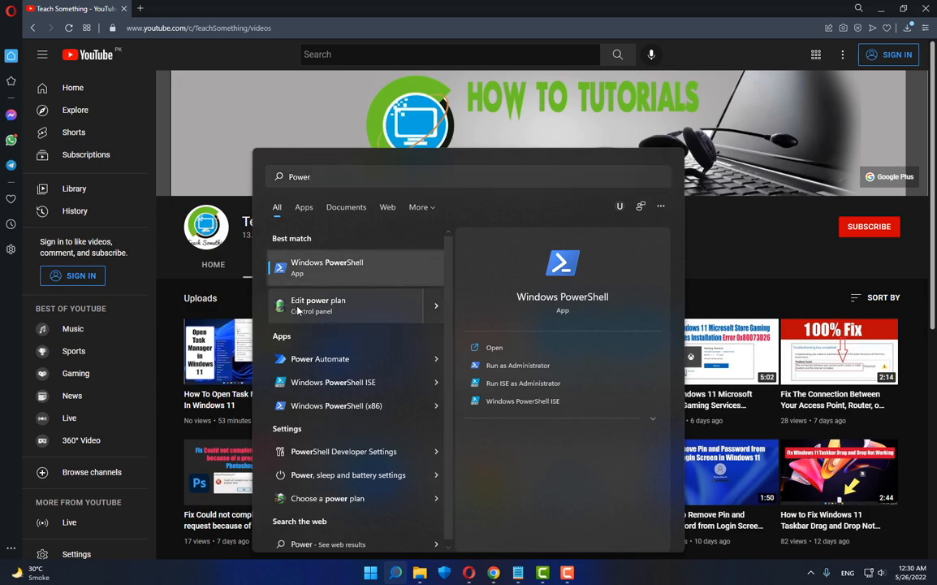
pyautogui.click(318, 304)
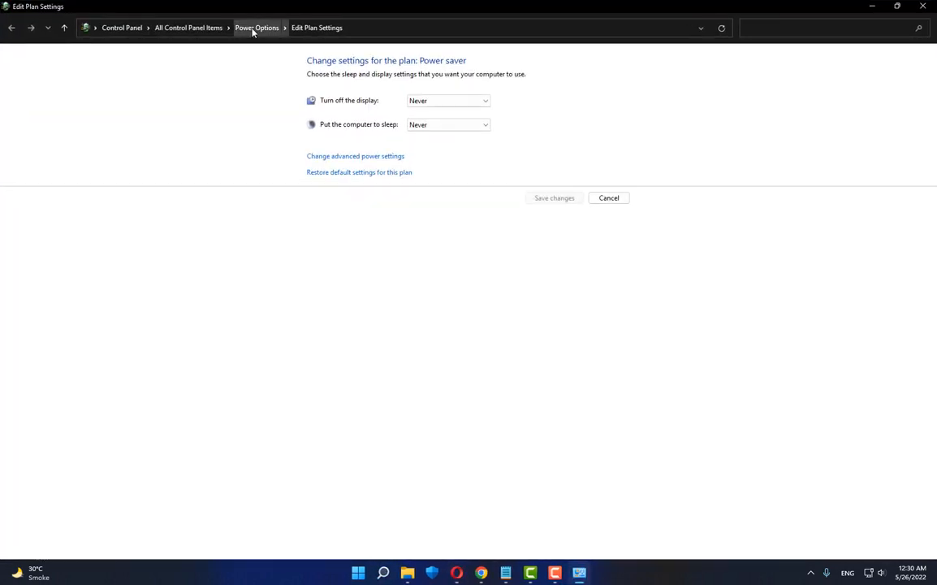
# In Power Options' power button settings, unlock admin settings and uncheck Turn on fast startup
pyautogui.click(255, 27)
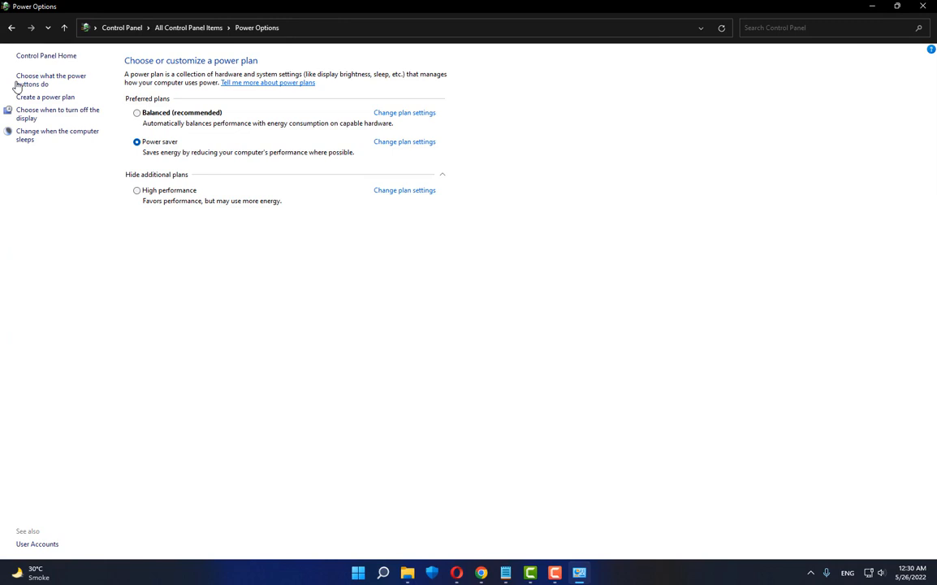
pyautogui.moveTo(39, 86)
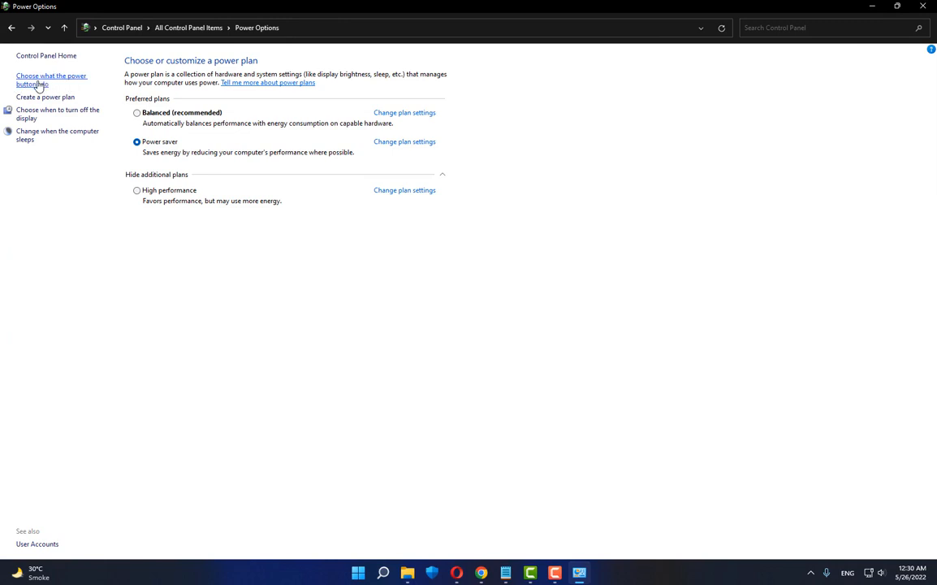
pyautogui.click(49, 79)
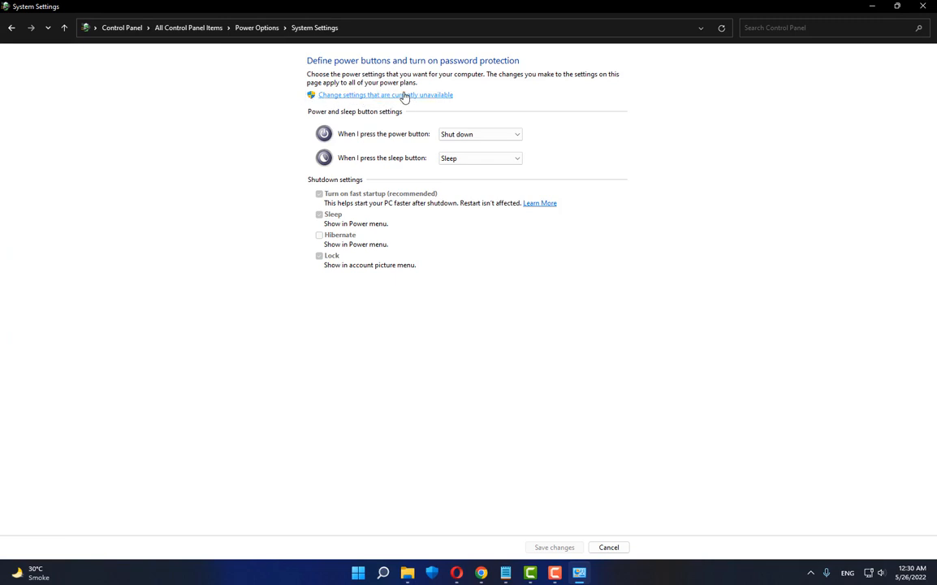
pyautogui.click(387, 94)
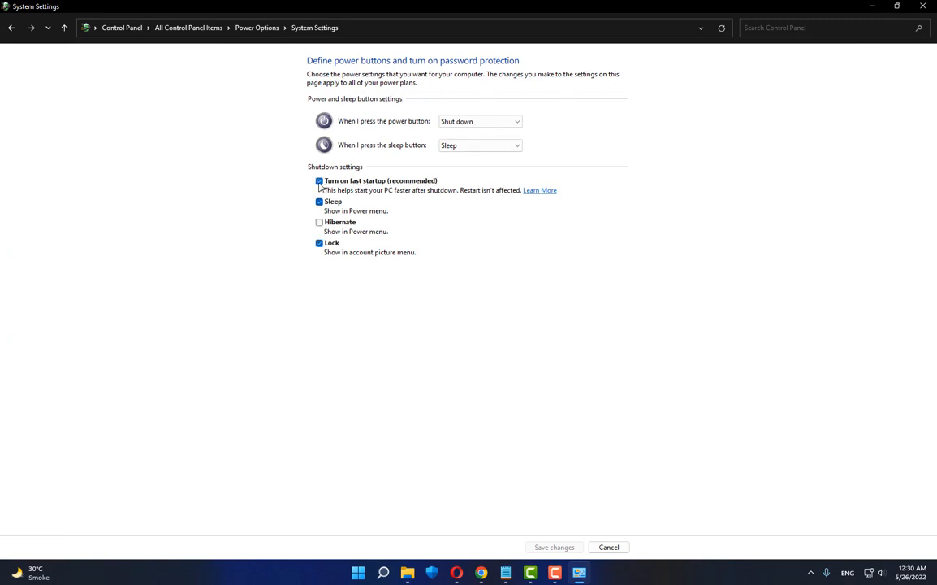
pyautogui.click(312, 180)
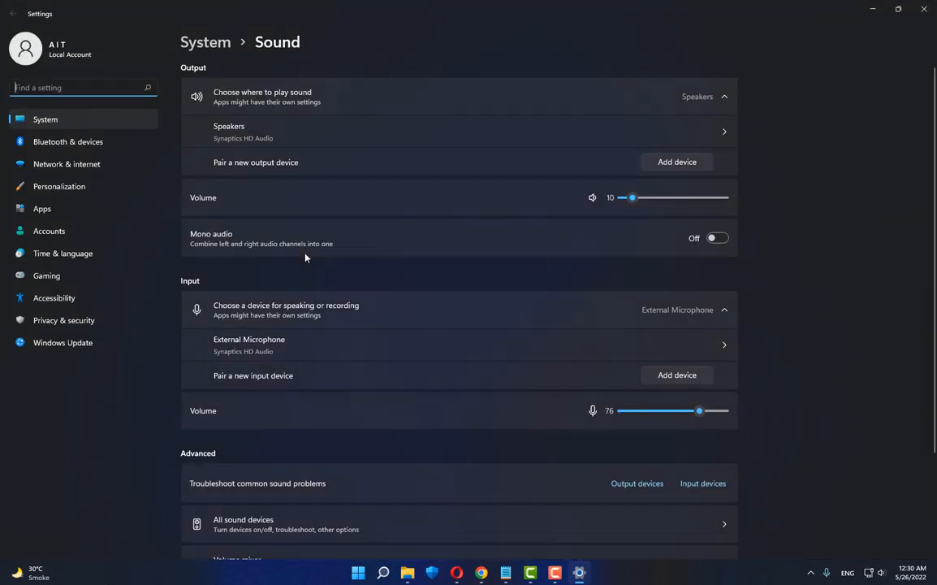
# In the classic Sound dialog's Sounds settings, enable Play Windows Startup sound
pyautogui.scroll(-3)
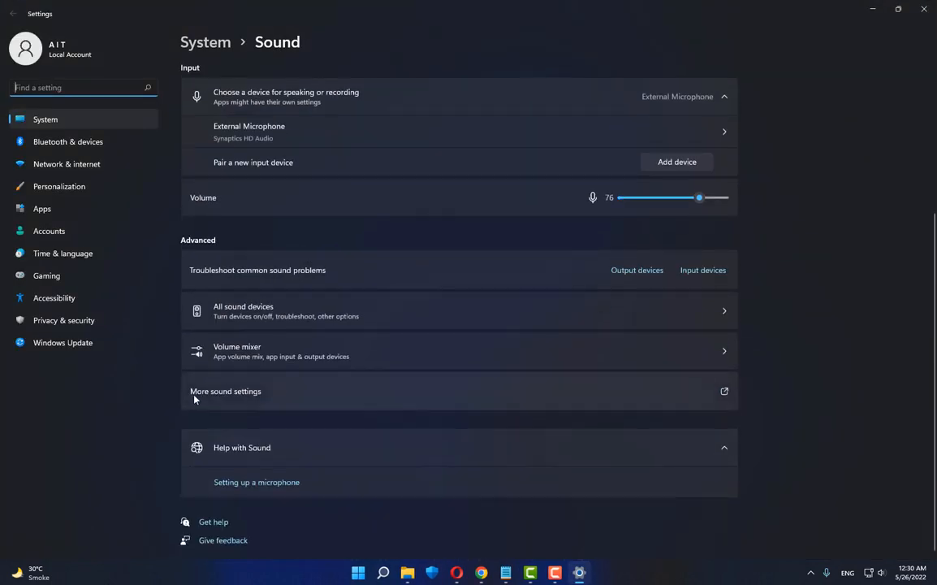
pyautogui.click(225, 390)
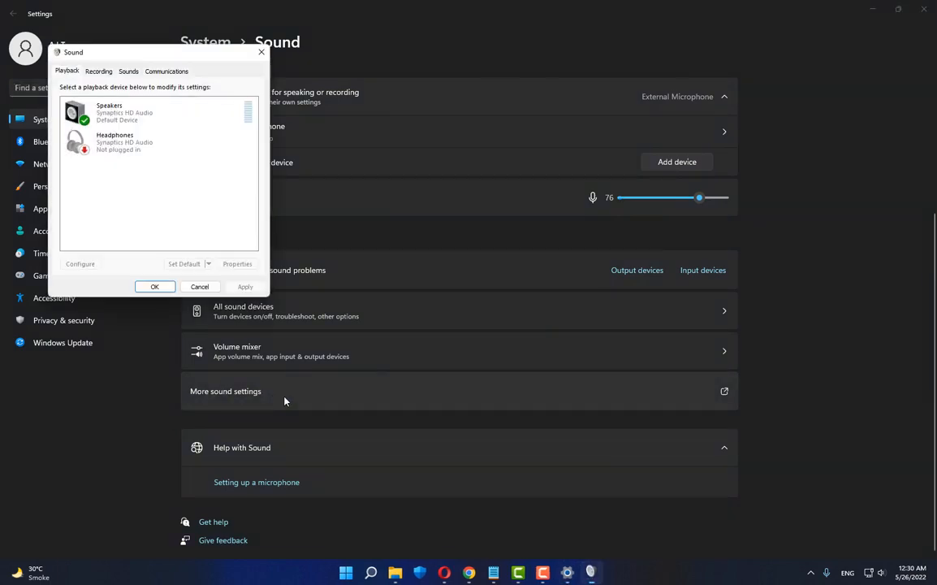
pyautogui.click(129, 70)
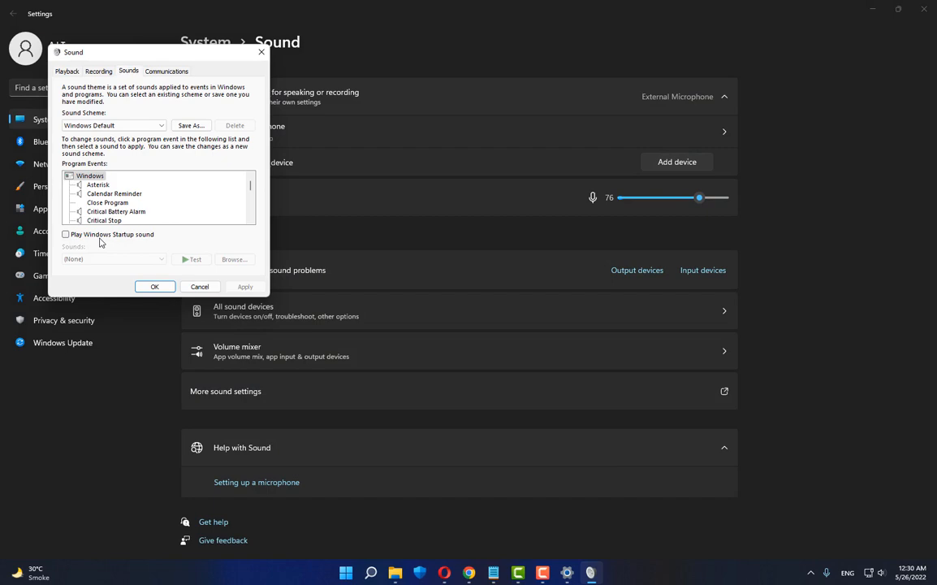
pyautogui.click(65, 234)
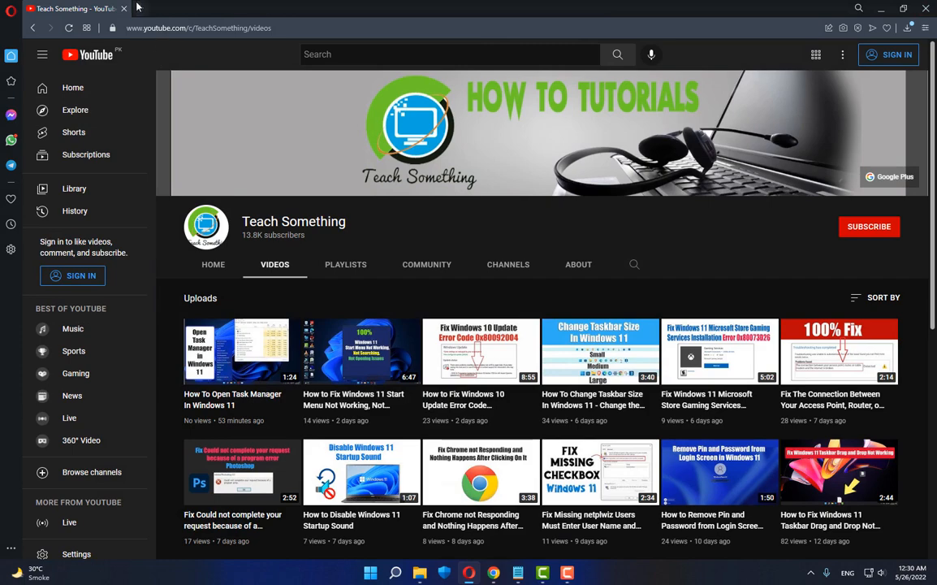
# Google 'startup sound changer' in a new tab and go to the FileHippo download result
pyautogui.click(254, 8)
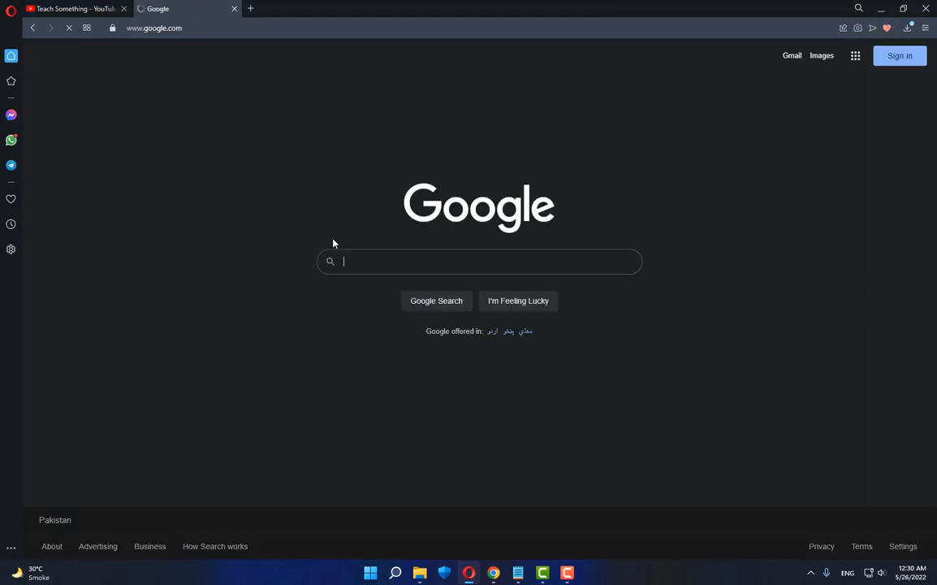
pyautogui.click(479, 261)
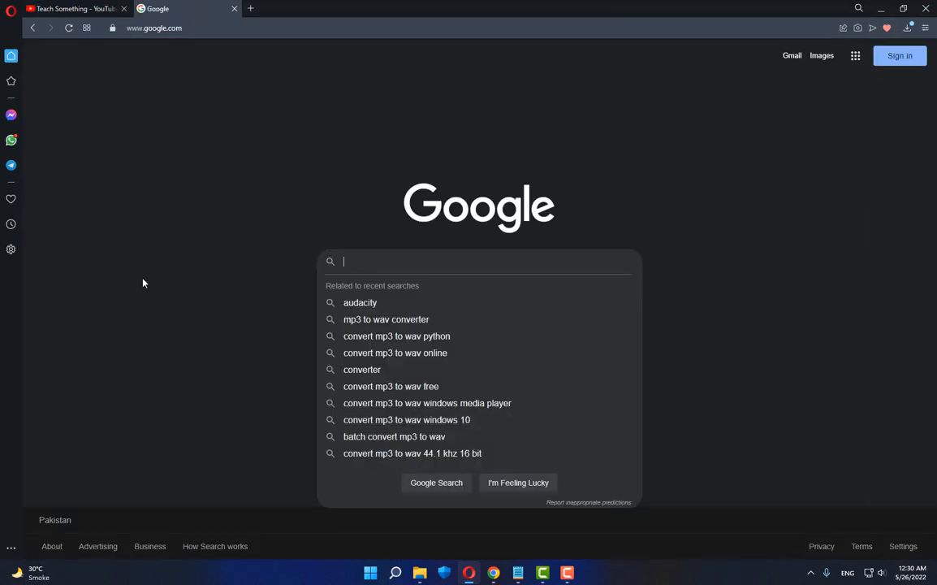
pyautogui.write('startup sound changer')
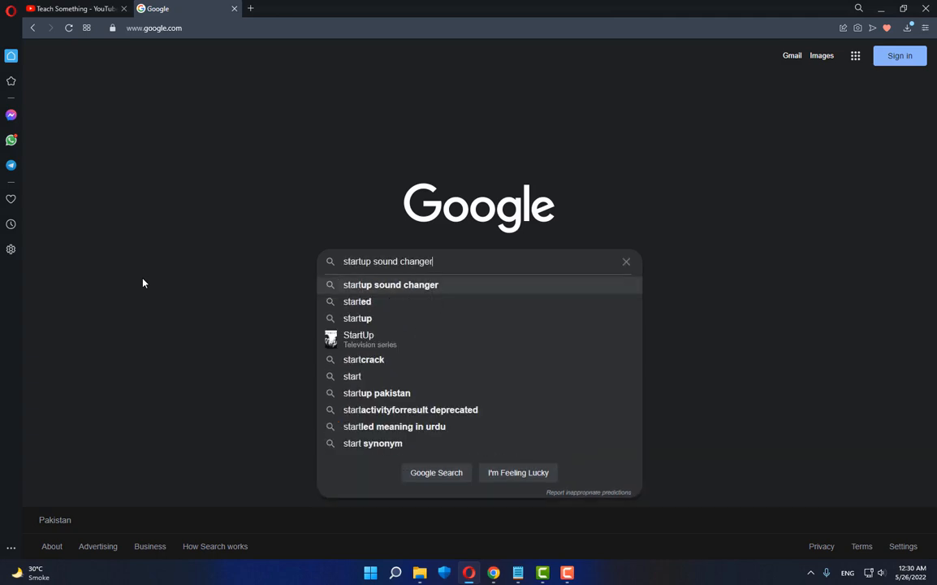
pyautogui.click(435, 472)
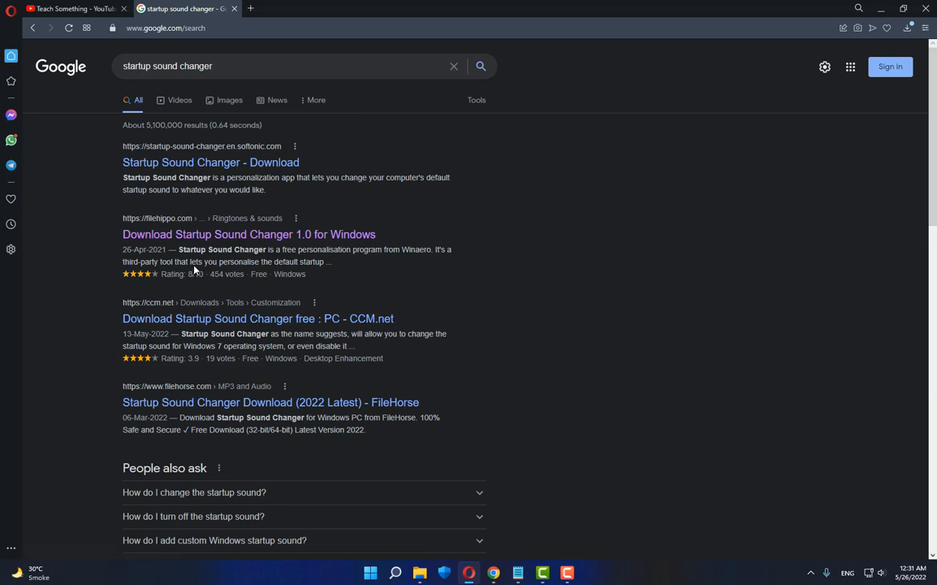
pyautogui.moveTo(269, 248)
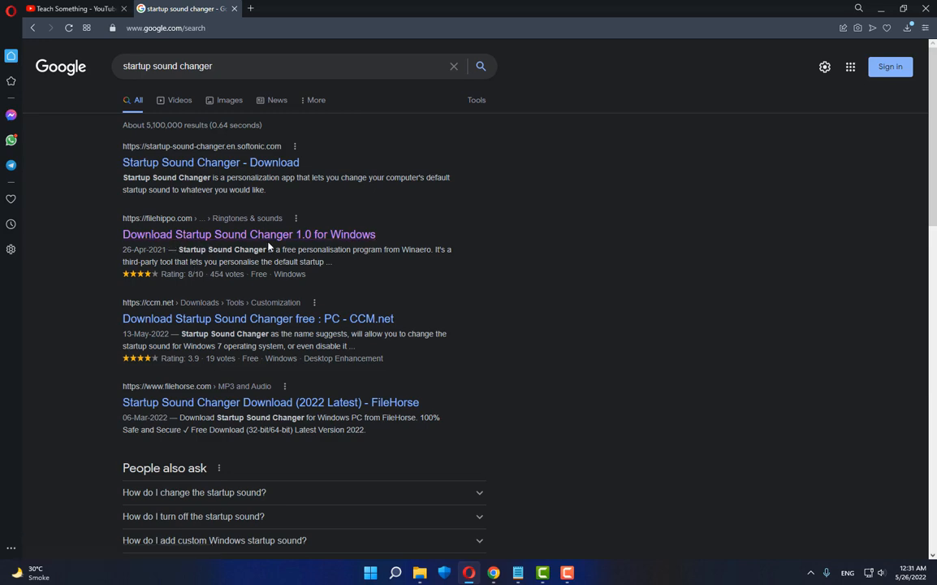
pyautogui.moveTo(173, 240)
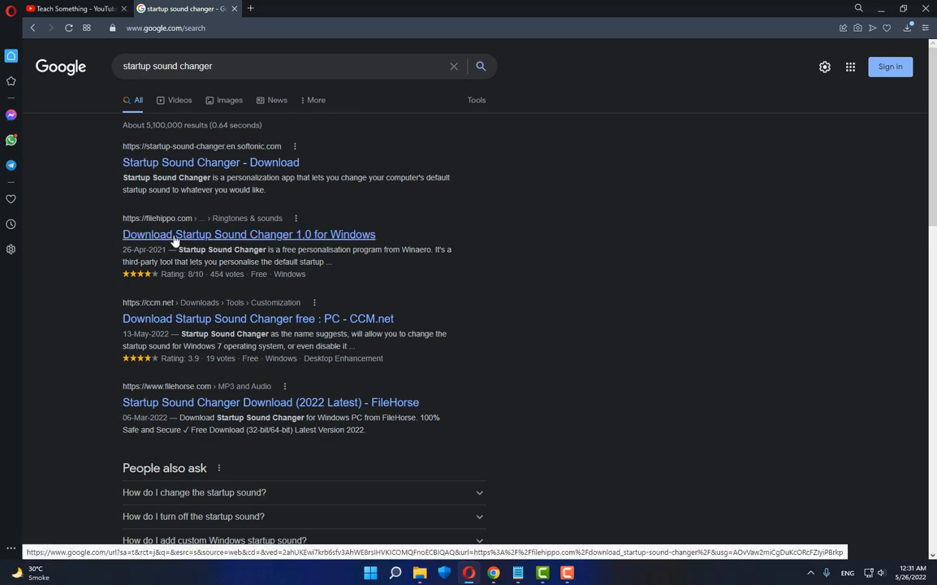
pyautogui.click(248, 234)
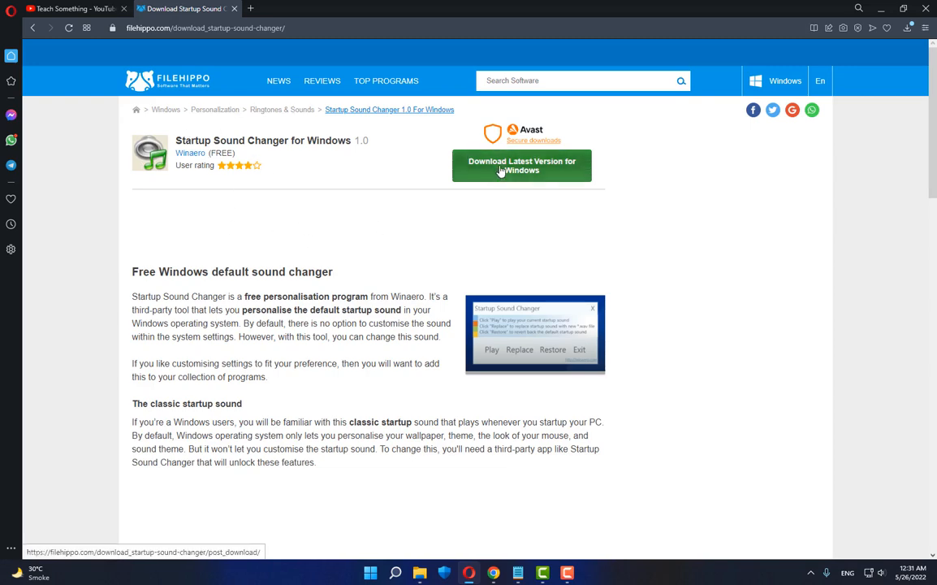
# Download StartupSoundChanger.exe into Downloads and show it in its folder
pyautogui.click(521, 166)
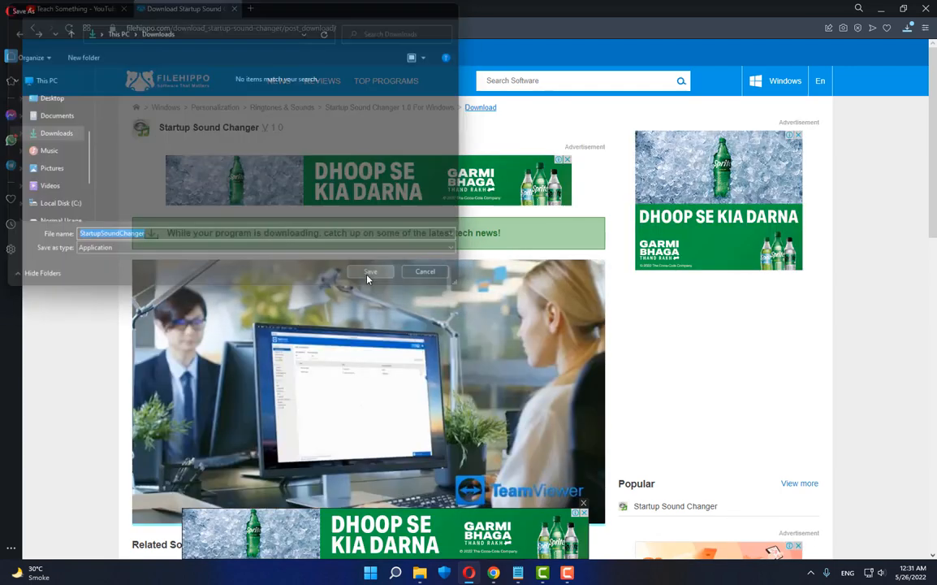
pyautogui.click(369, 271)
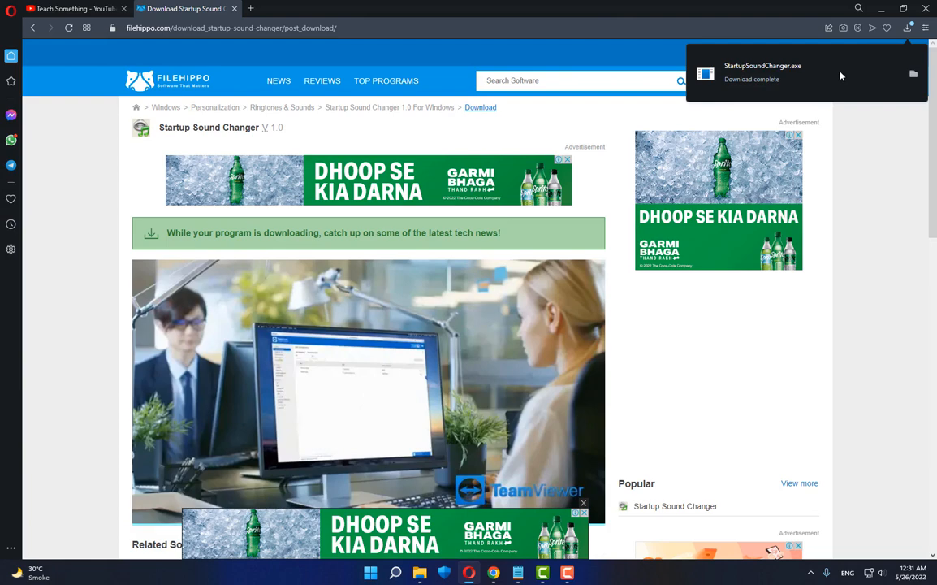
pyautogui.click(911, 76)
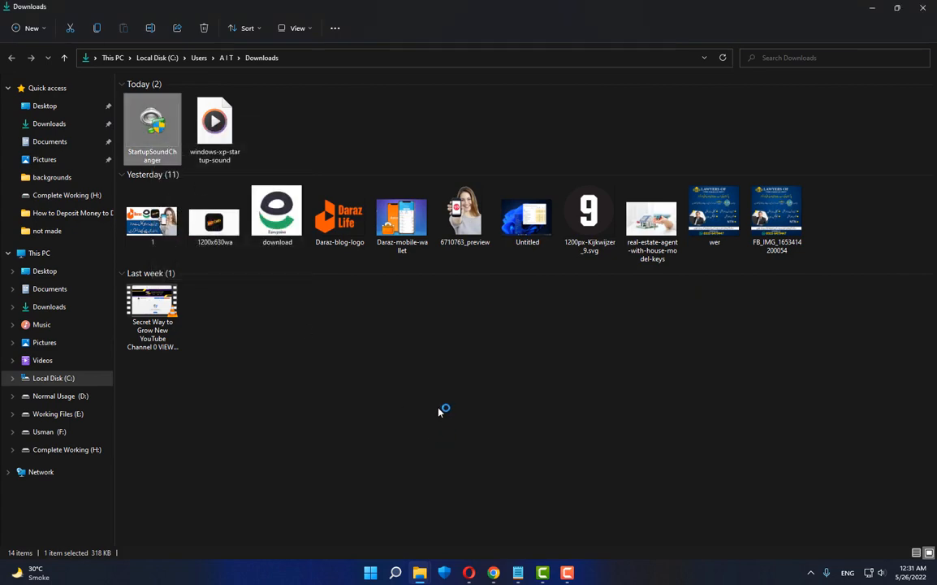
# Run Startup Sound Changer, replace the startup sound with windows-xp-startup-sound.wav, then exit
pyautogui.doubleClick(152, 121)
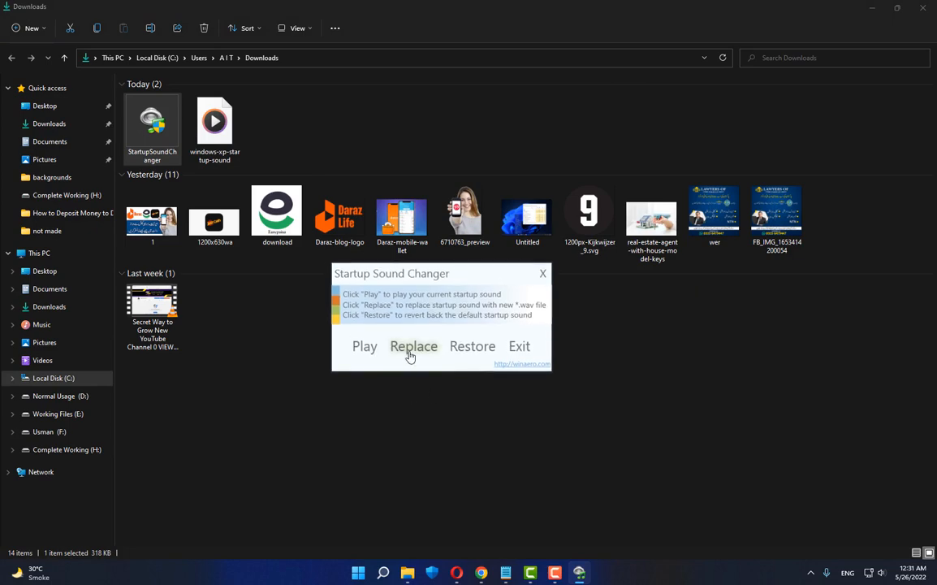
pyautogui.click(413, 346)
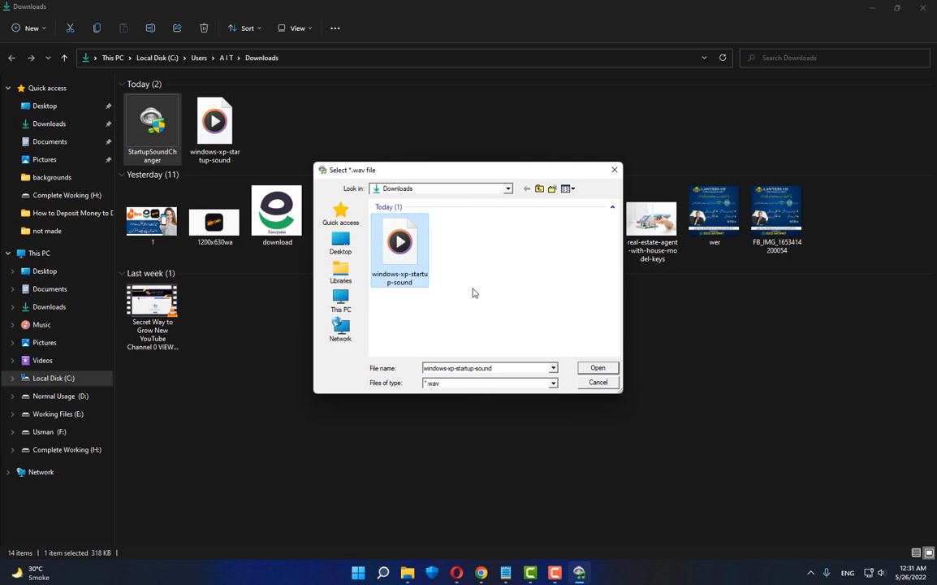
pyautogui.click(597, 368)
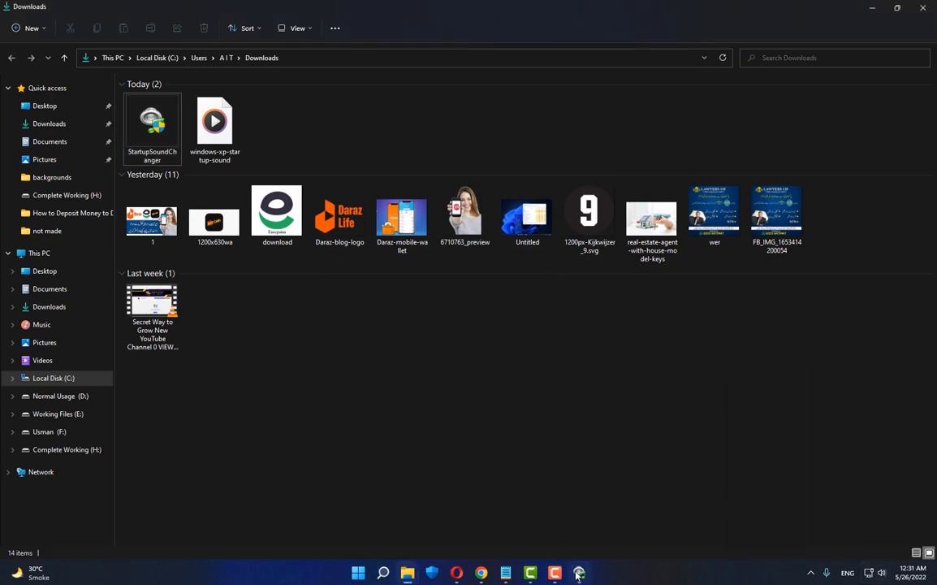
pyautogui.click(578, 573)
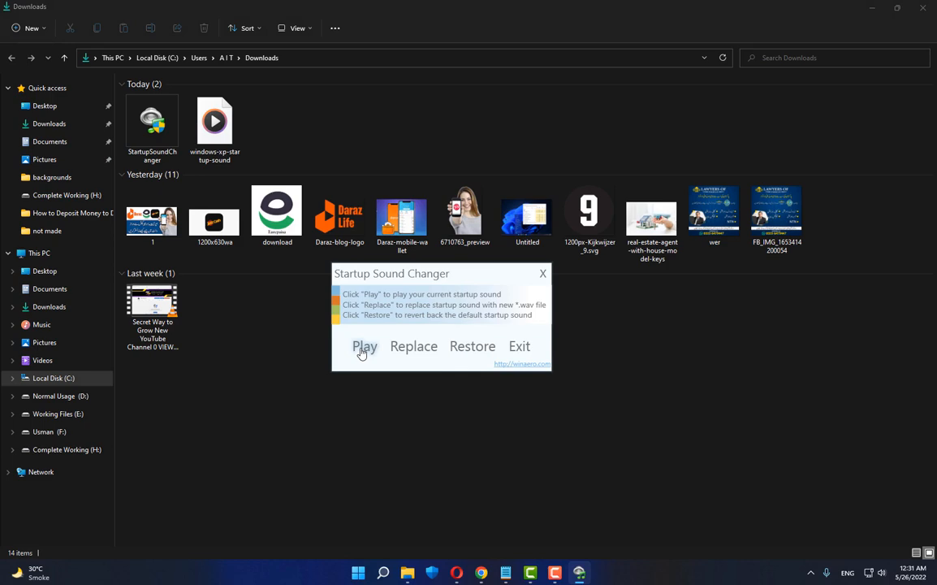
pyautogui.moveTo(463, 278)
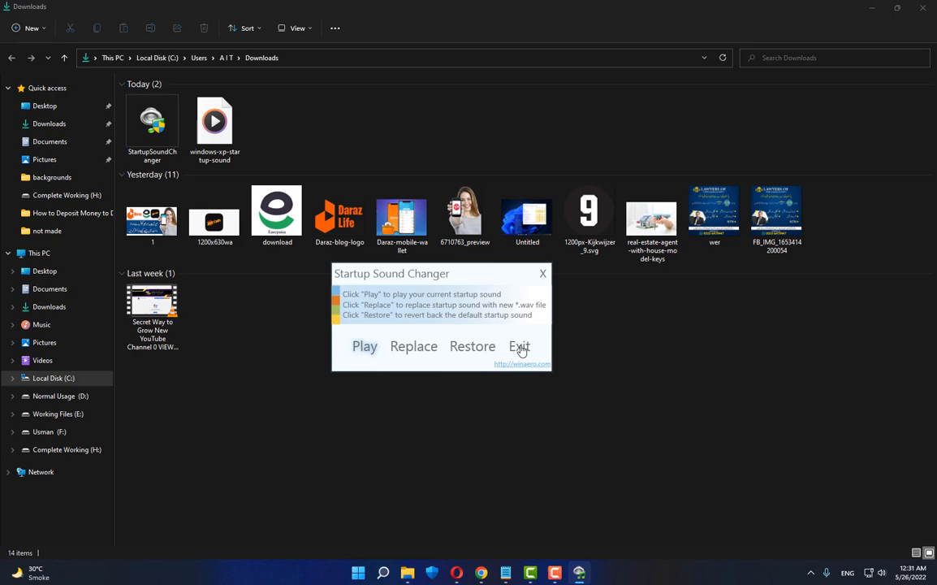
pyautogui.click(519, 346)
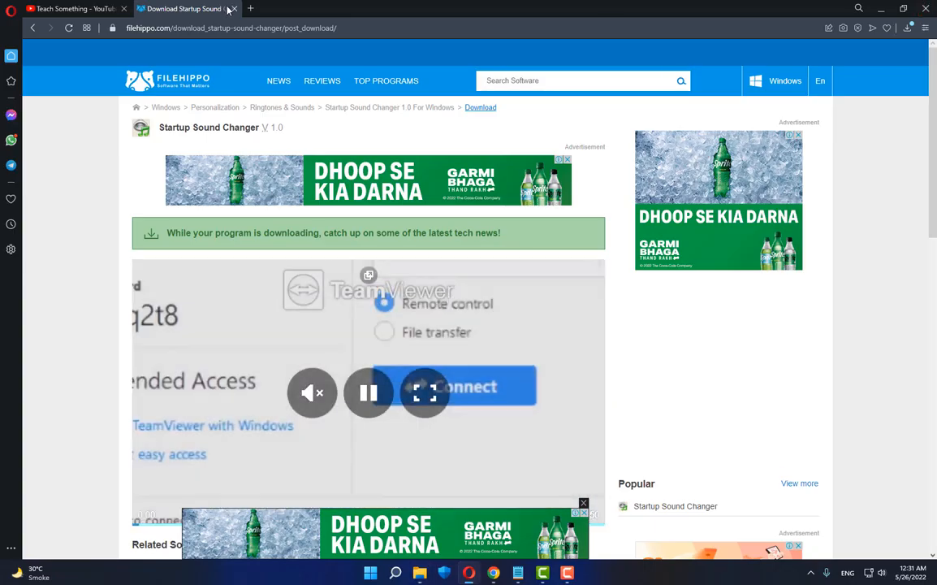
# Return to the Teach Something YouTube tab, briefly opening and dismissing the Start menu
pyautogui.click(81, 9)
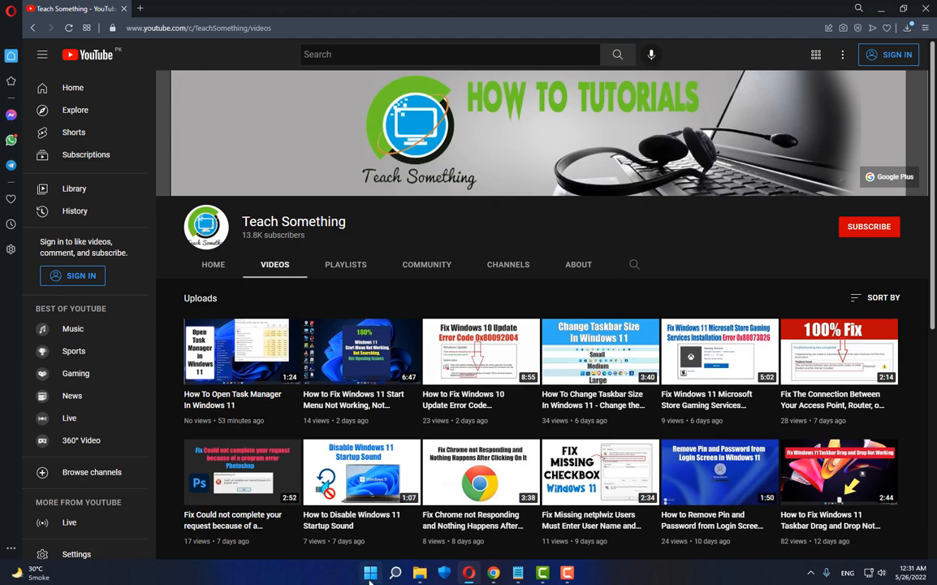
pyautogui.click(369, 570)
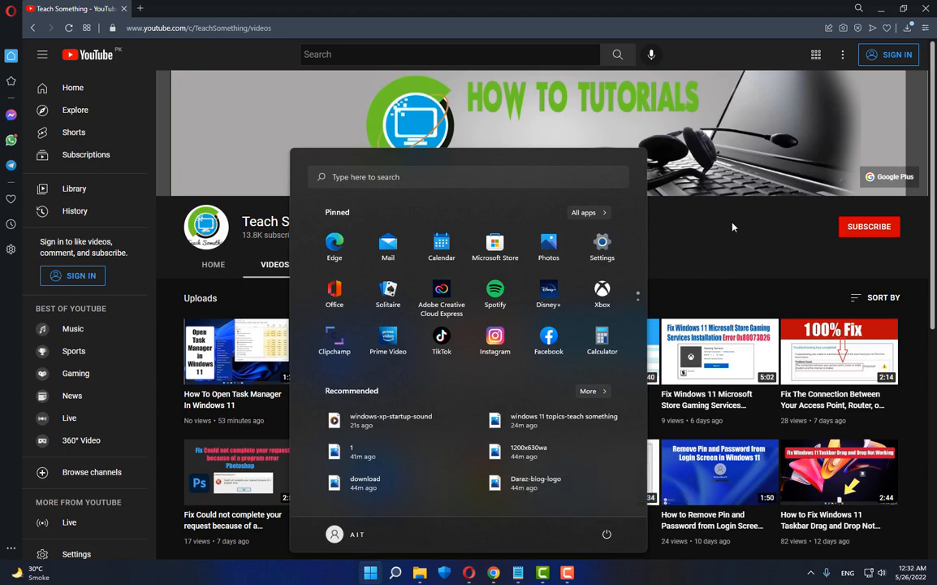
pyautogui.click(733, 227)
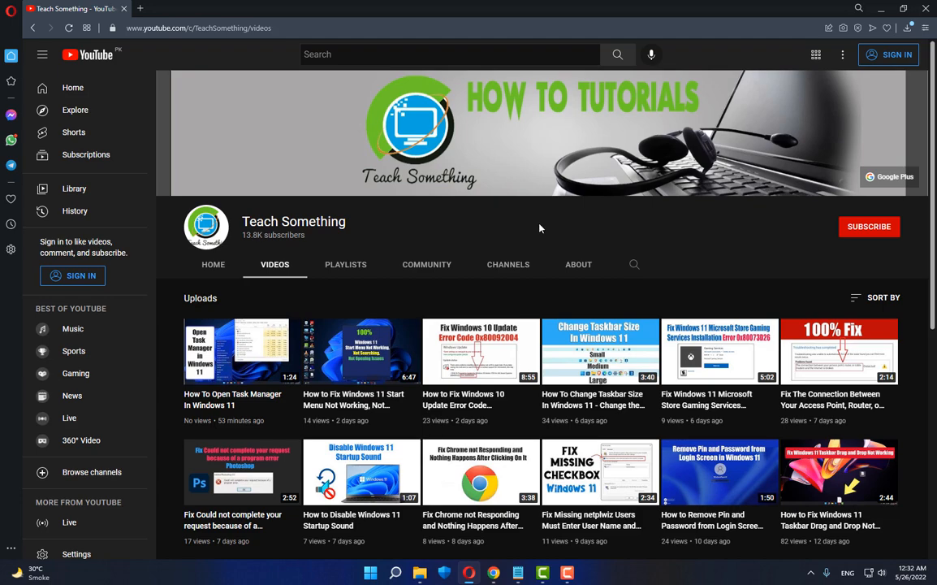
pyautogui.moveTo(879, 235)
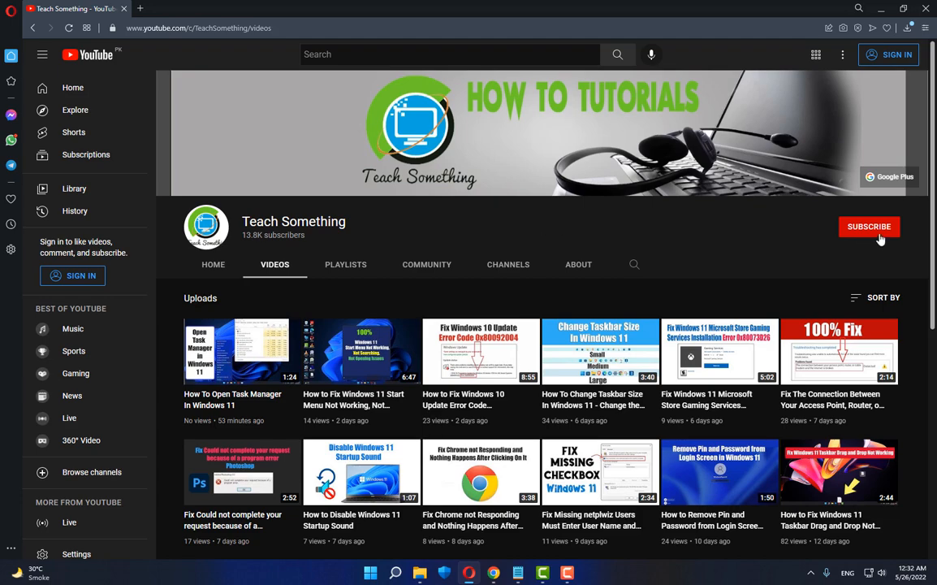